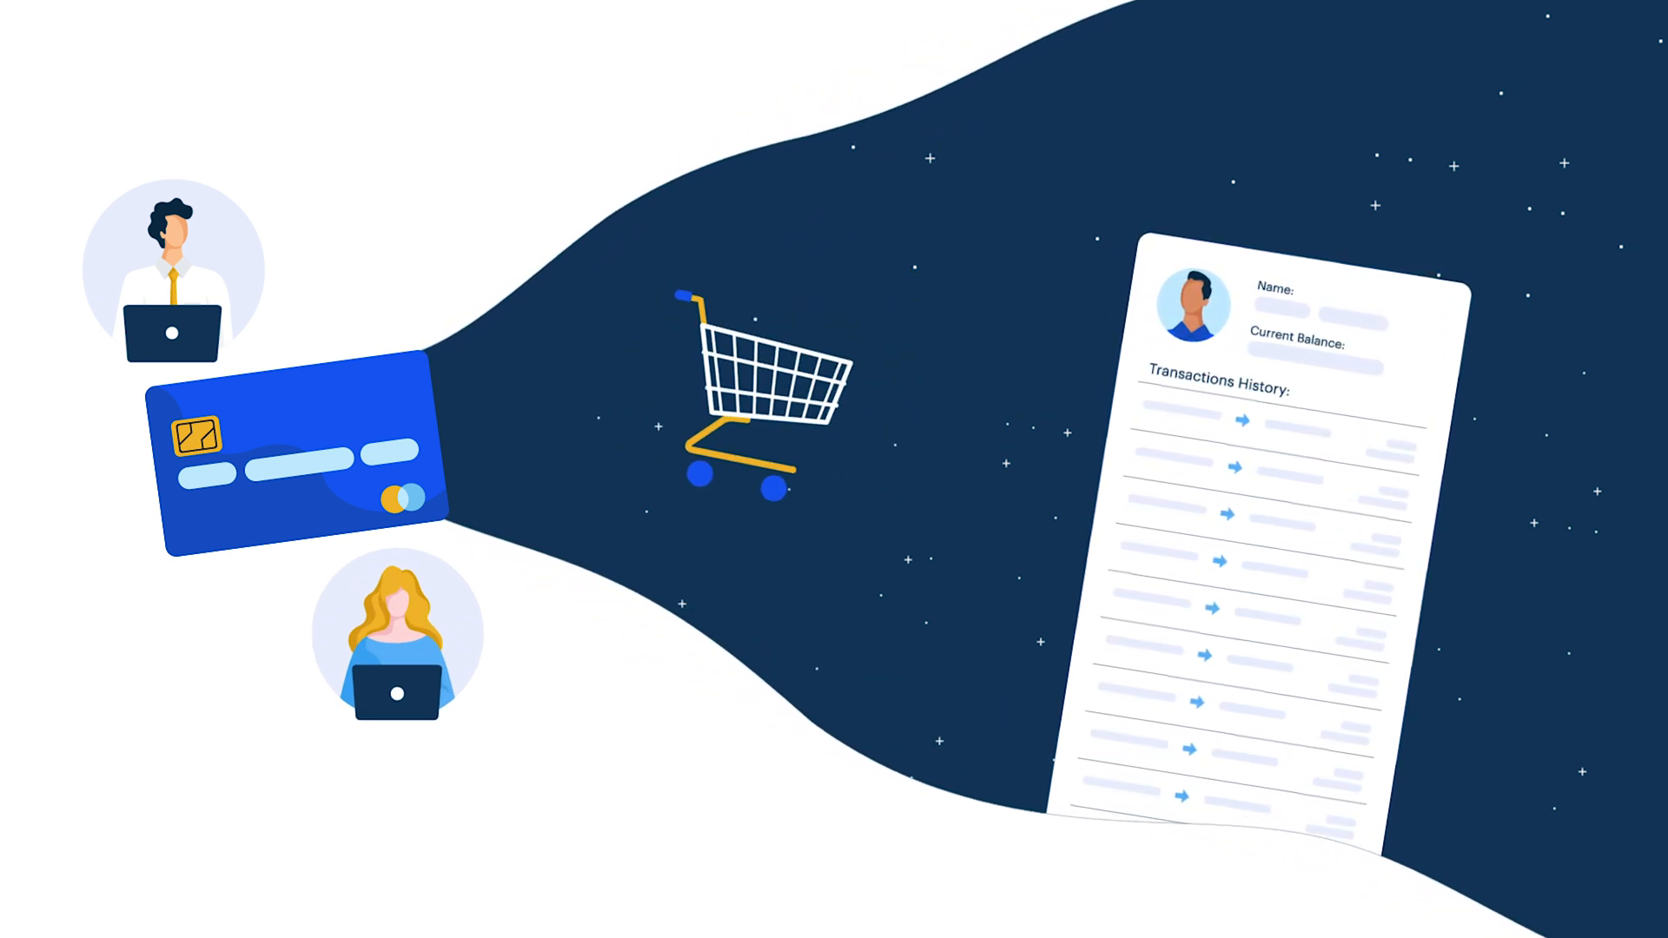
scroll(down, 3)
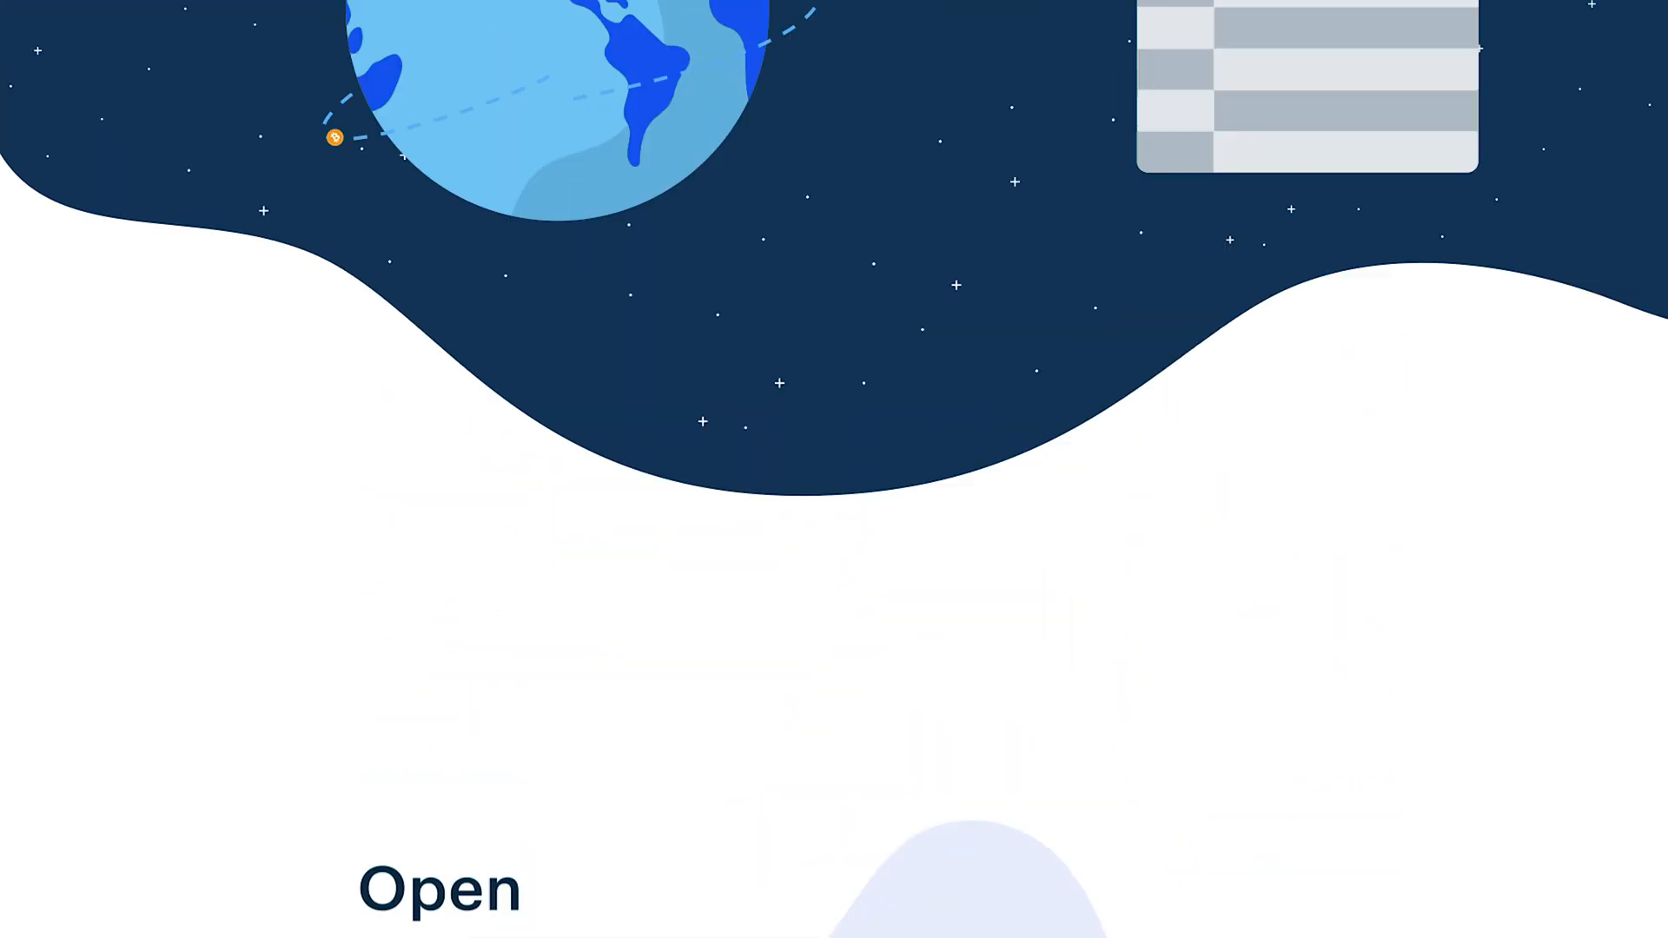